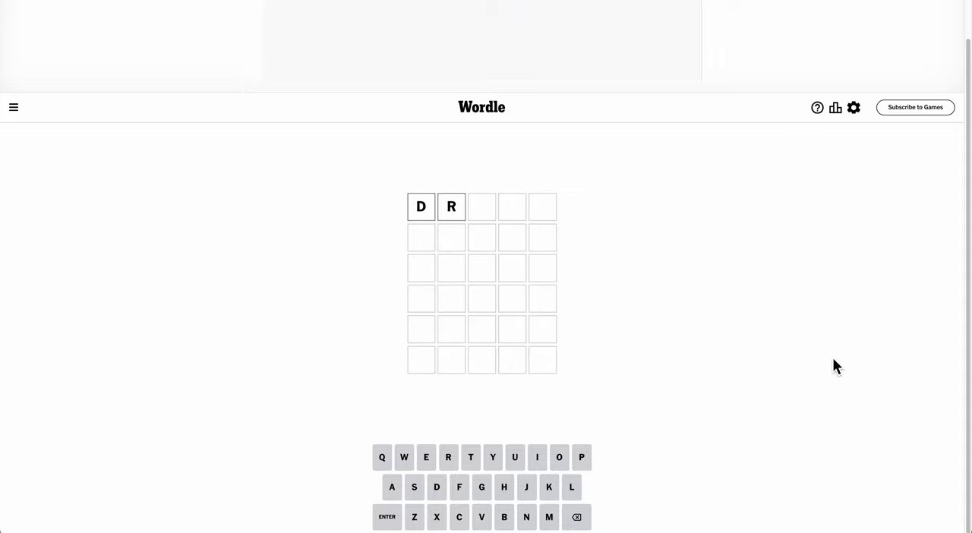
Finish typing the opening guess DRIFT
type("IFT")
left_click(482, 268)
type("OSC")
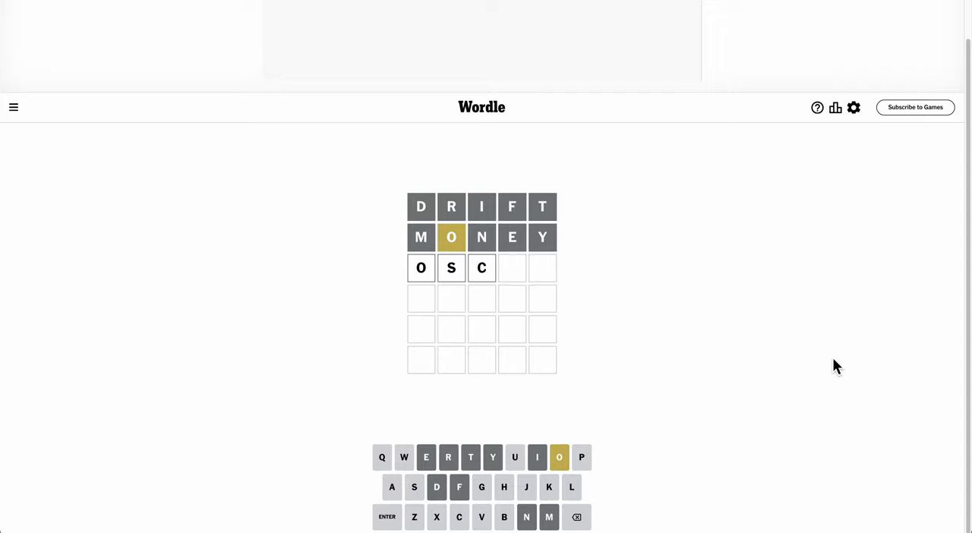
Complete OSCAR and submit it as the third guess
type("AR")
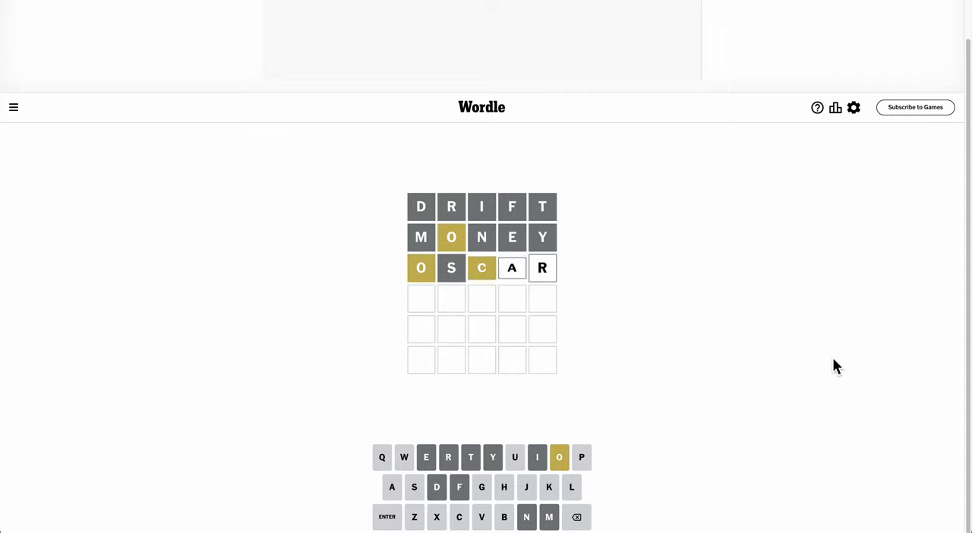
left_click(386, 517)
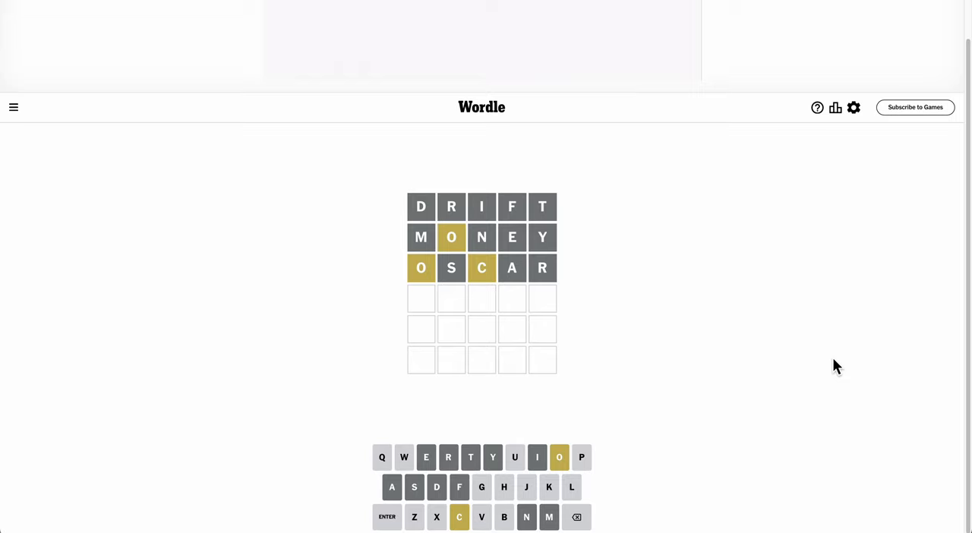
Submit PLOCK as the fourth guess, then BLOCK as the final guess
type("PLUCK")
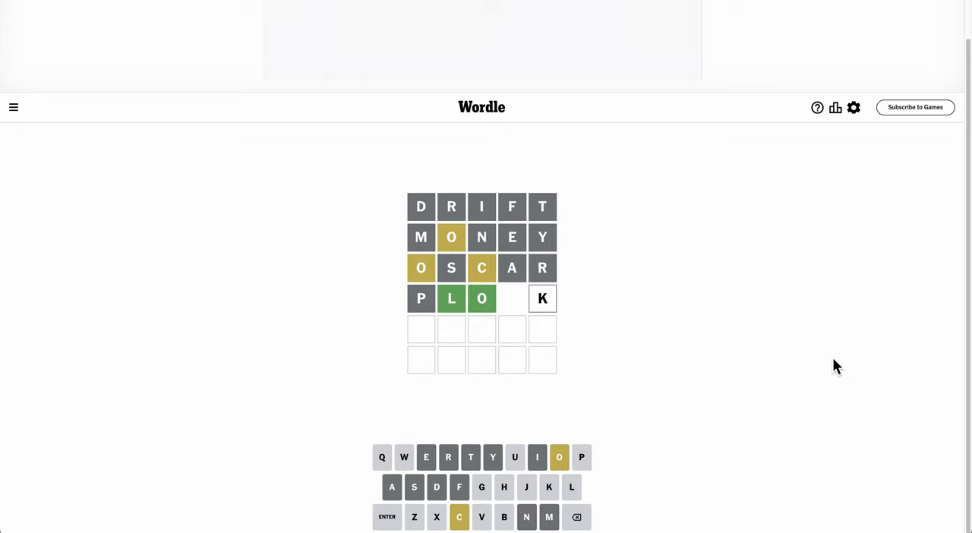
left_click(458, 518)
type("BLOCK")
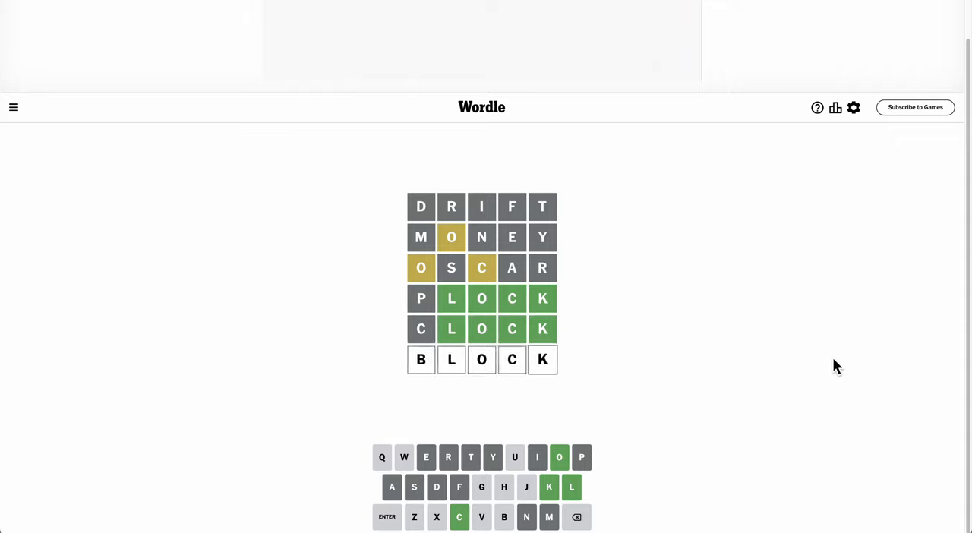
left_click(387, 518)
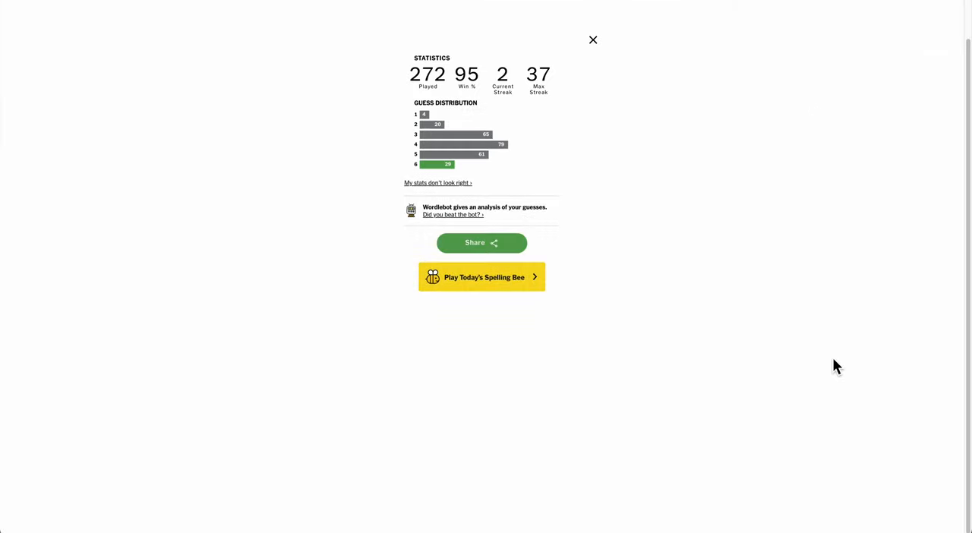
Close the statistics dialog to return to the solved BLOCK board
left_click(593, 39)
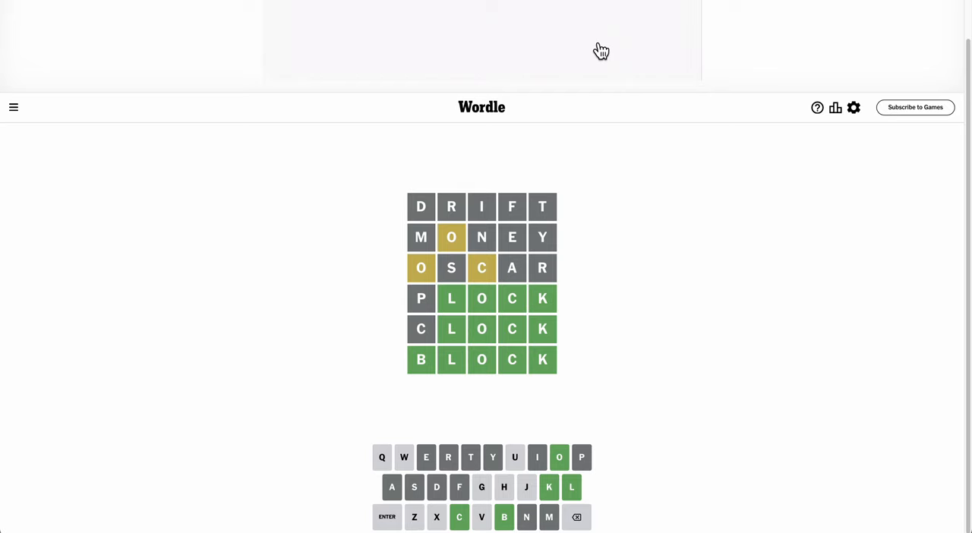
mouse_move(811, 239)
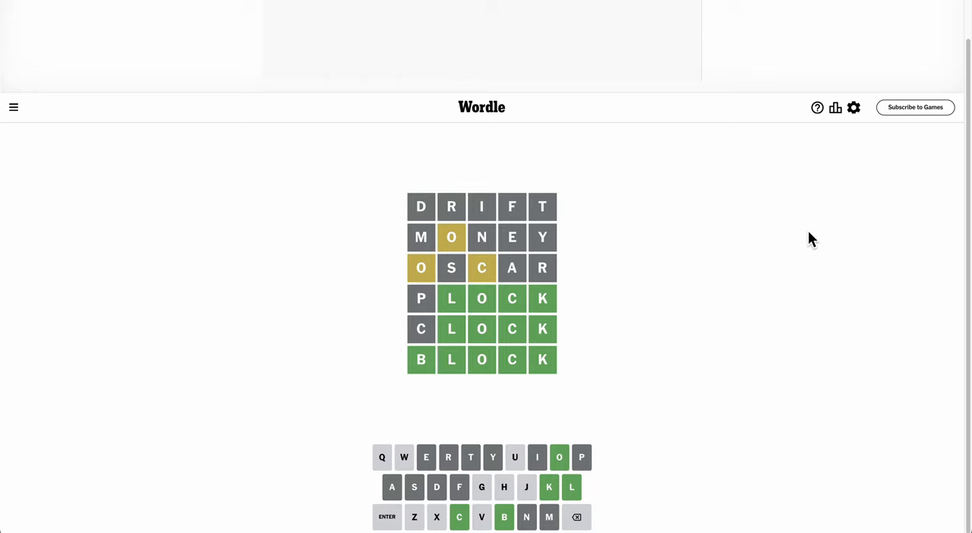
mouse_move(805, 53)
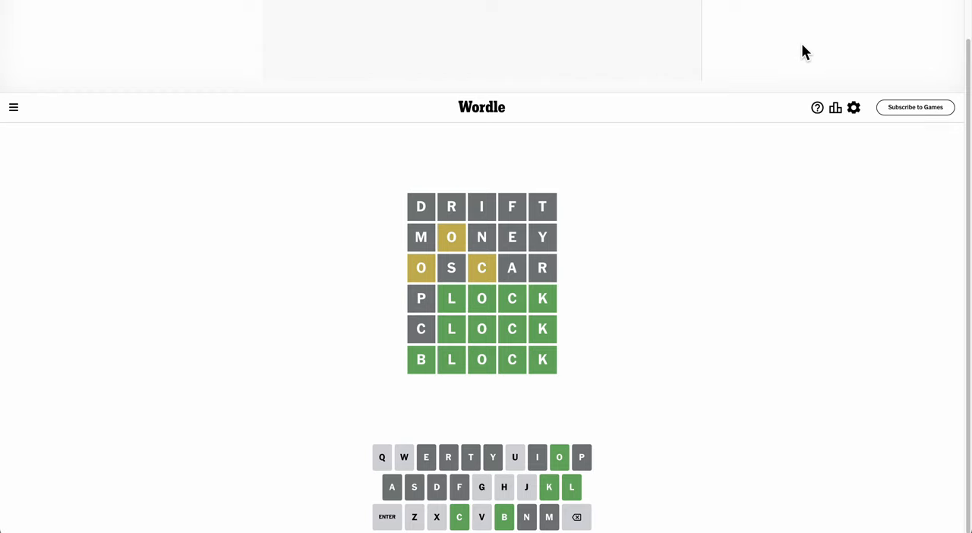
mouse_move(873, 32)
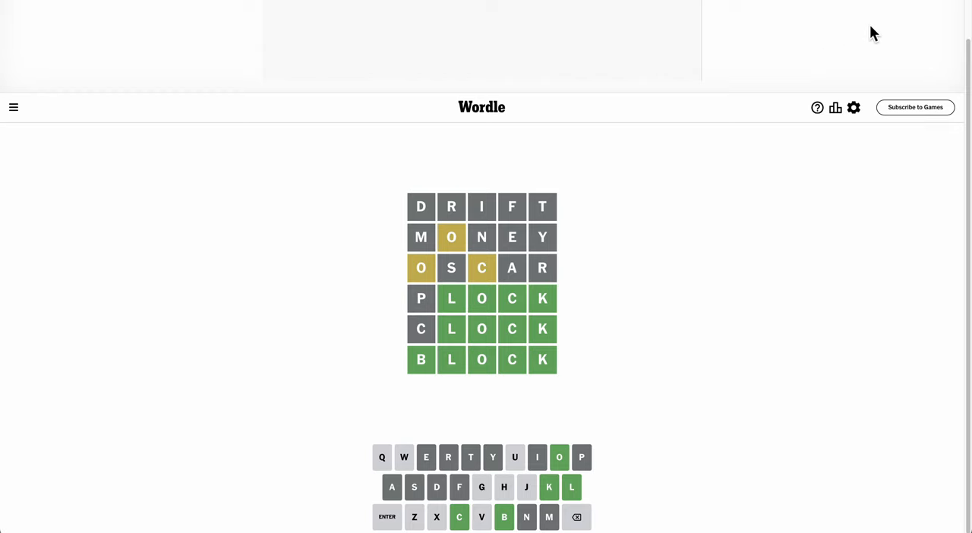